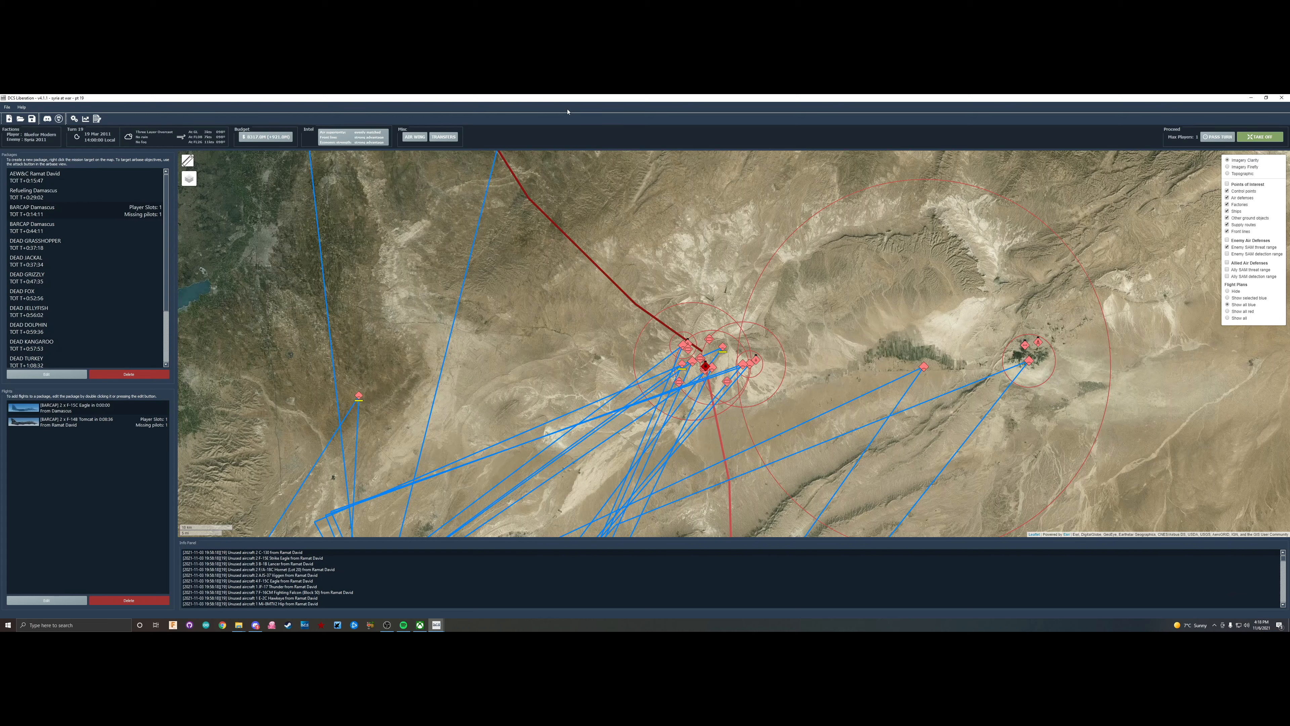
mouse_move(514, 350)
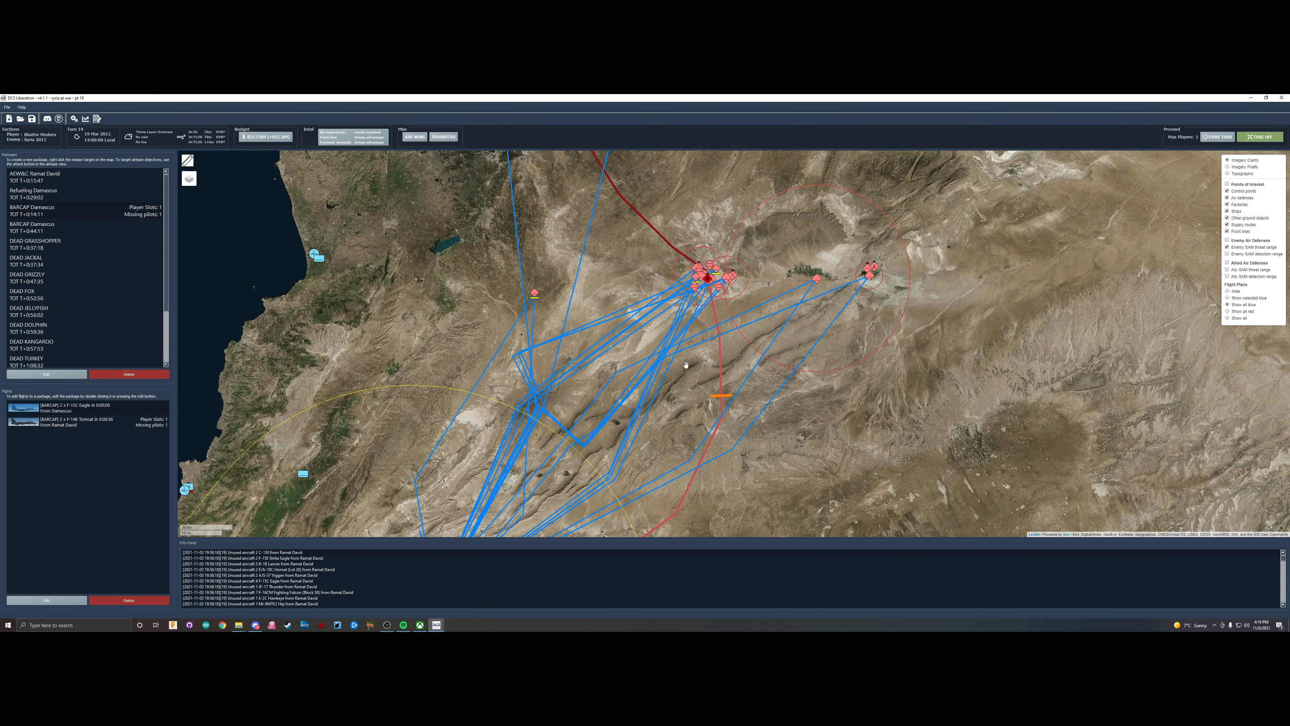
mouse_move(714, 329)
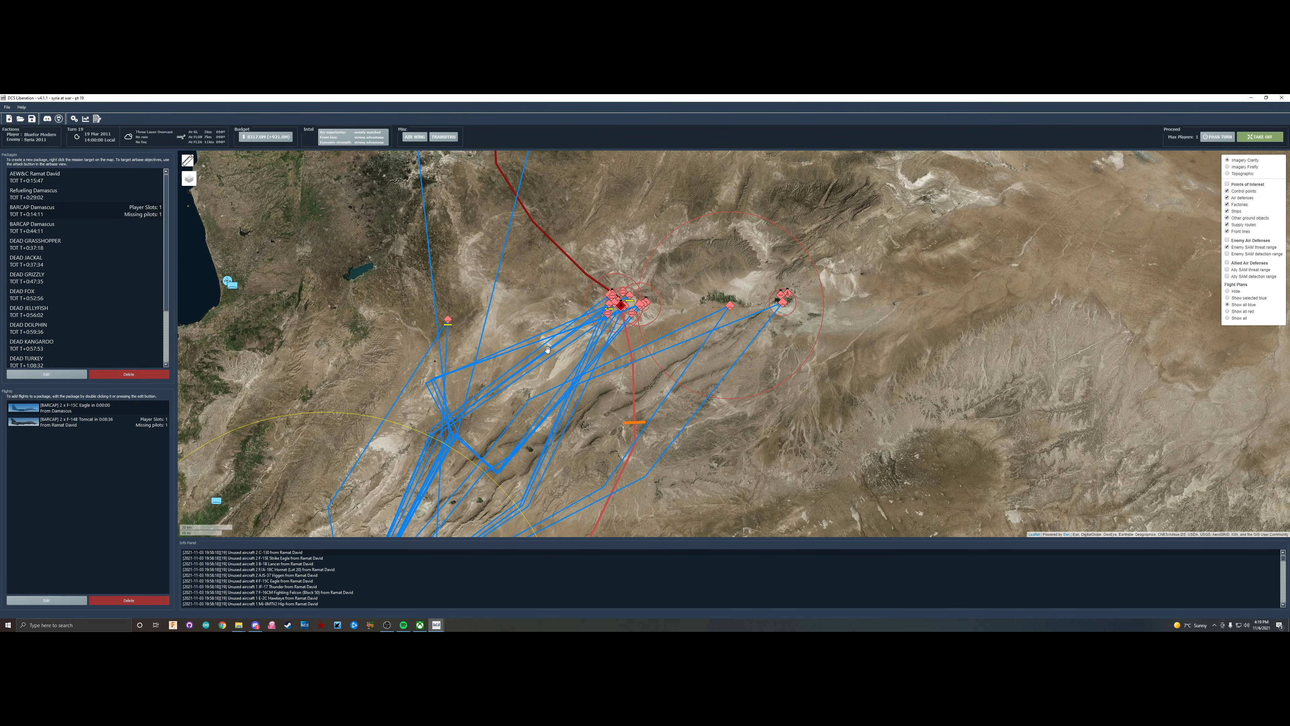
mouse_move(500, 399)
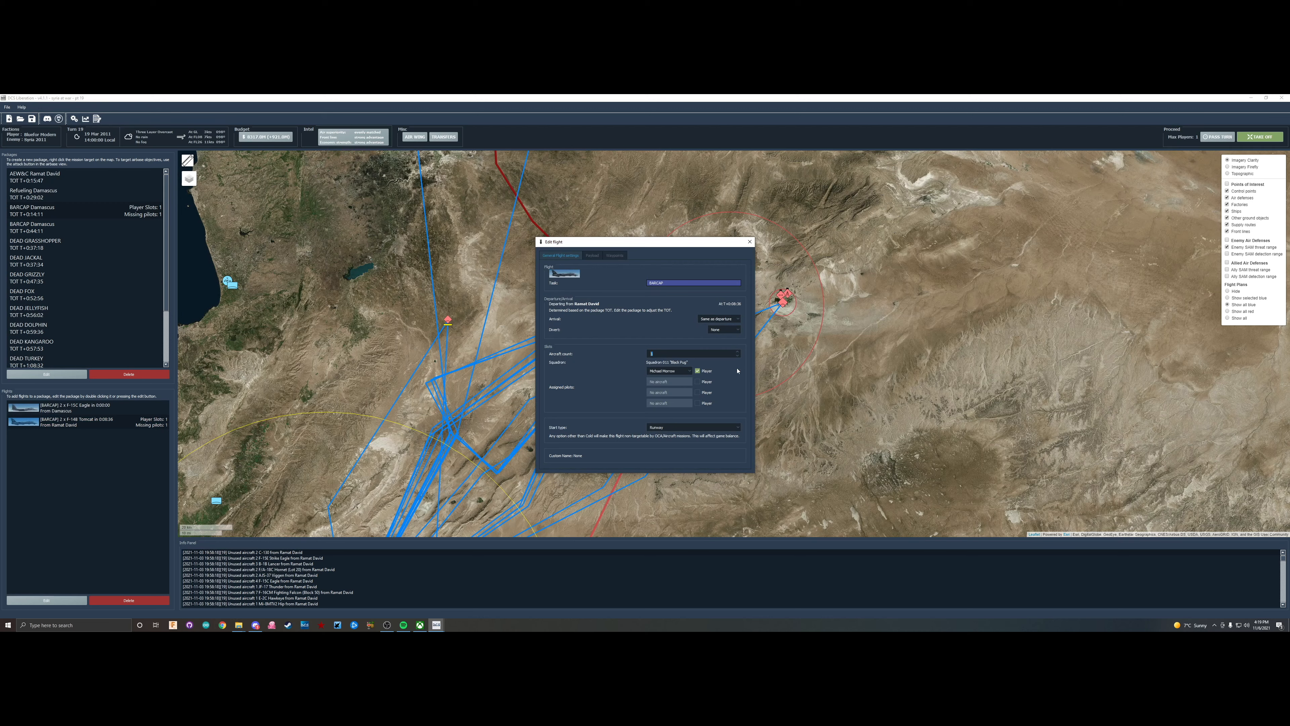
mouse_move(748, 241)
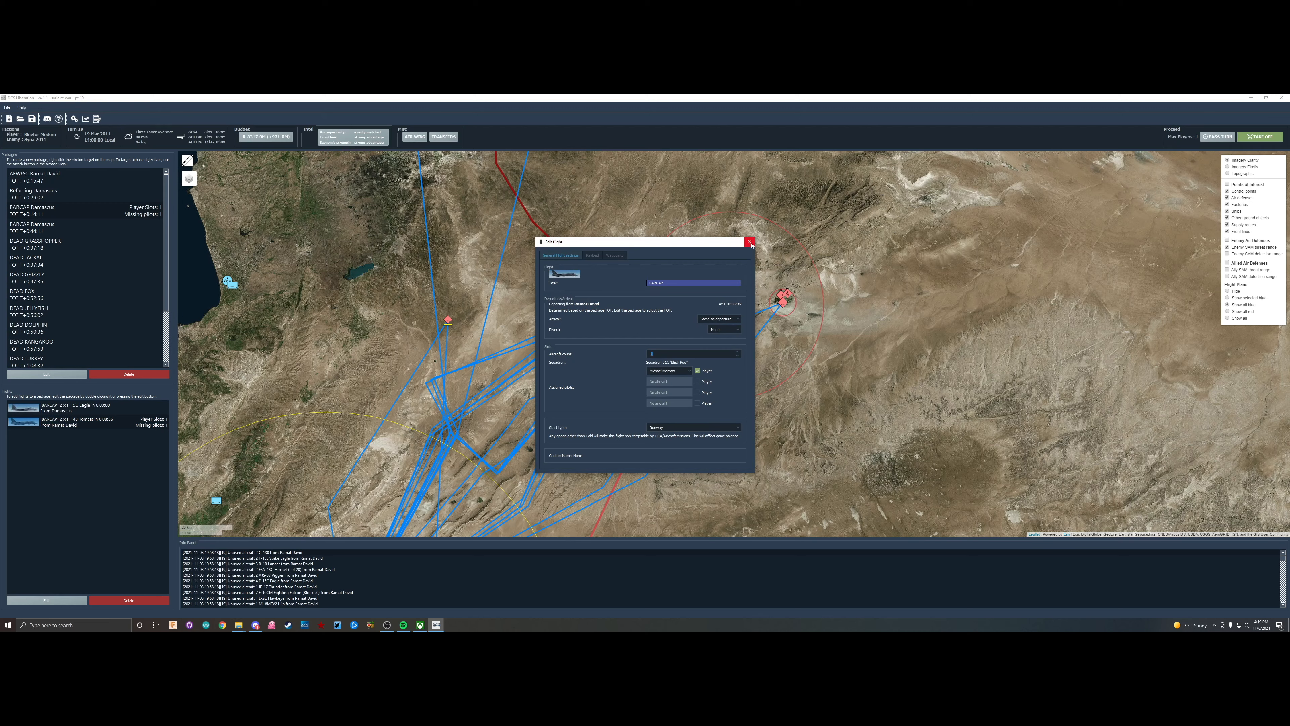
Close the Edit Flight dialog with the player pilot assigned and pan the map to the wider region
left_click(749, 241)
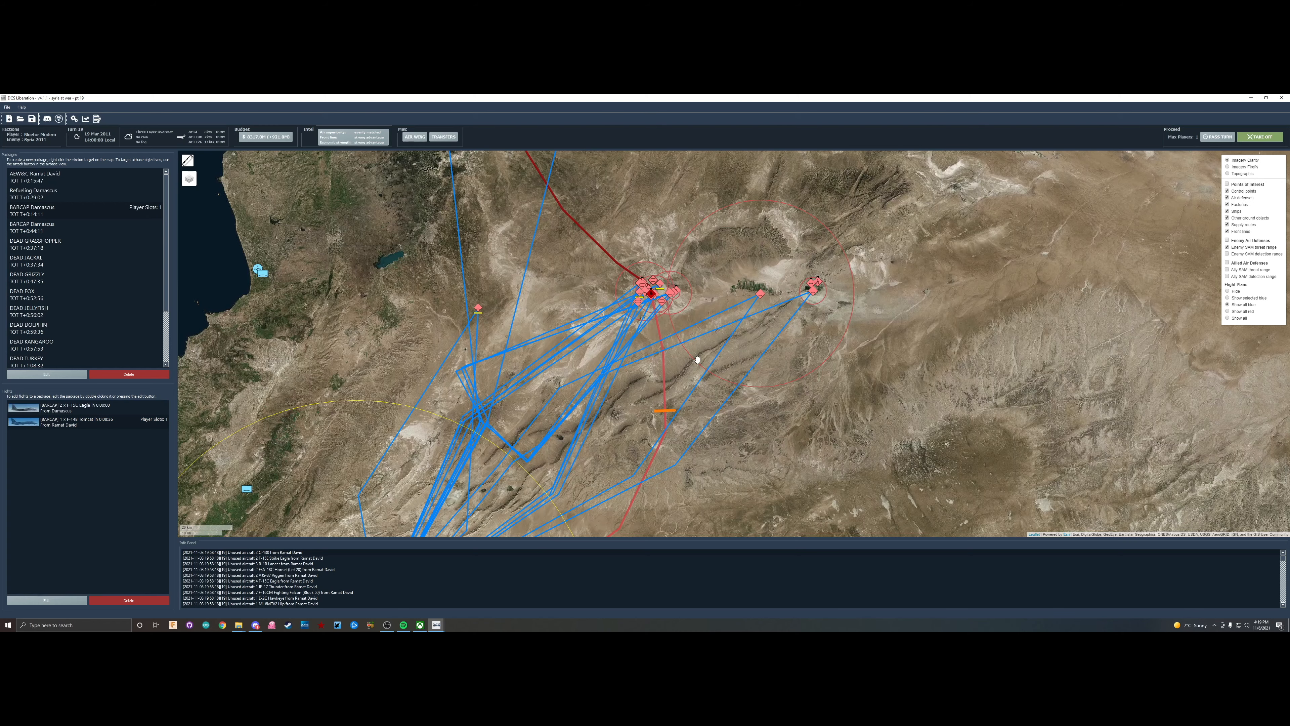
mouse_move(344, 185)
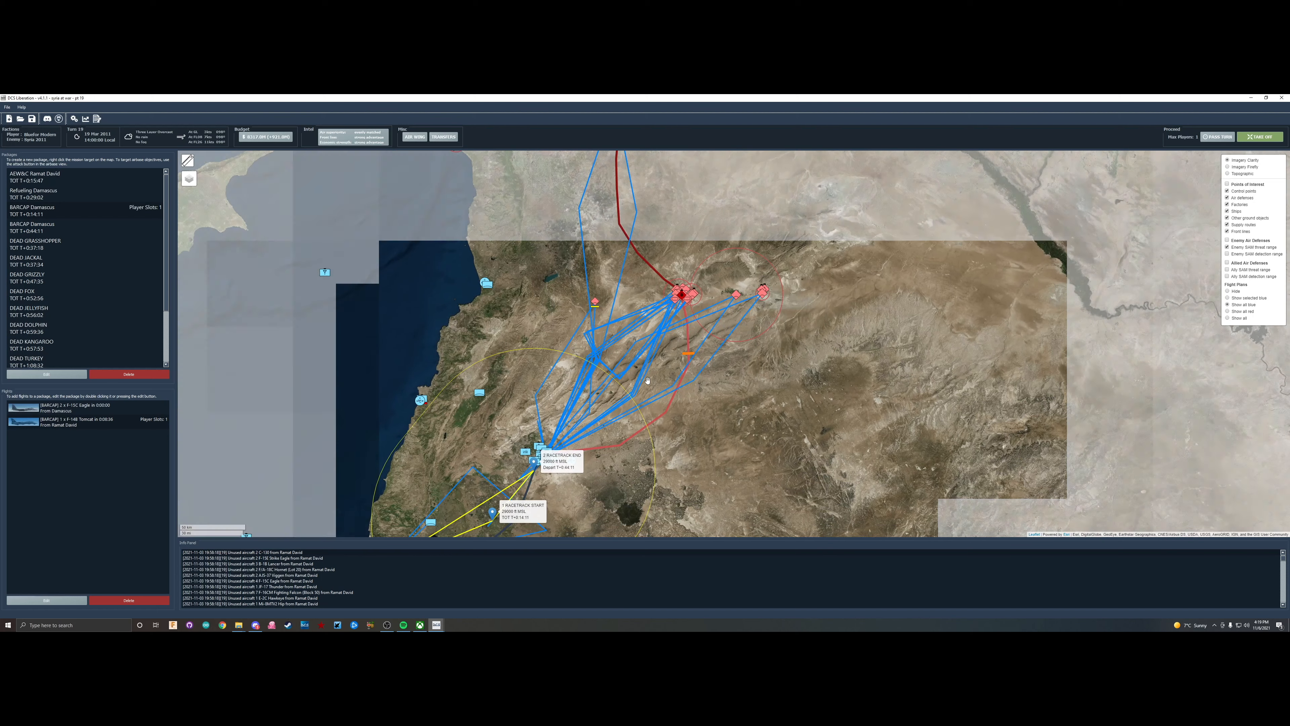
left_click_drag(649, 378, 518, 407)
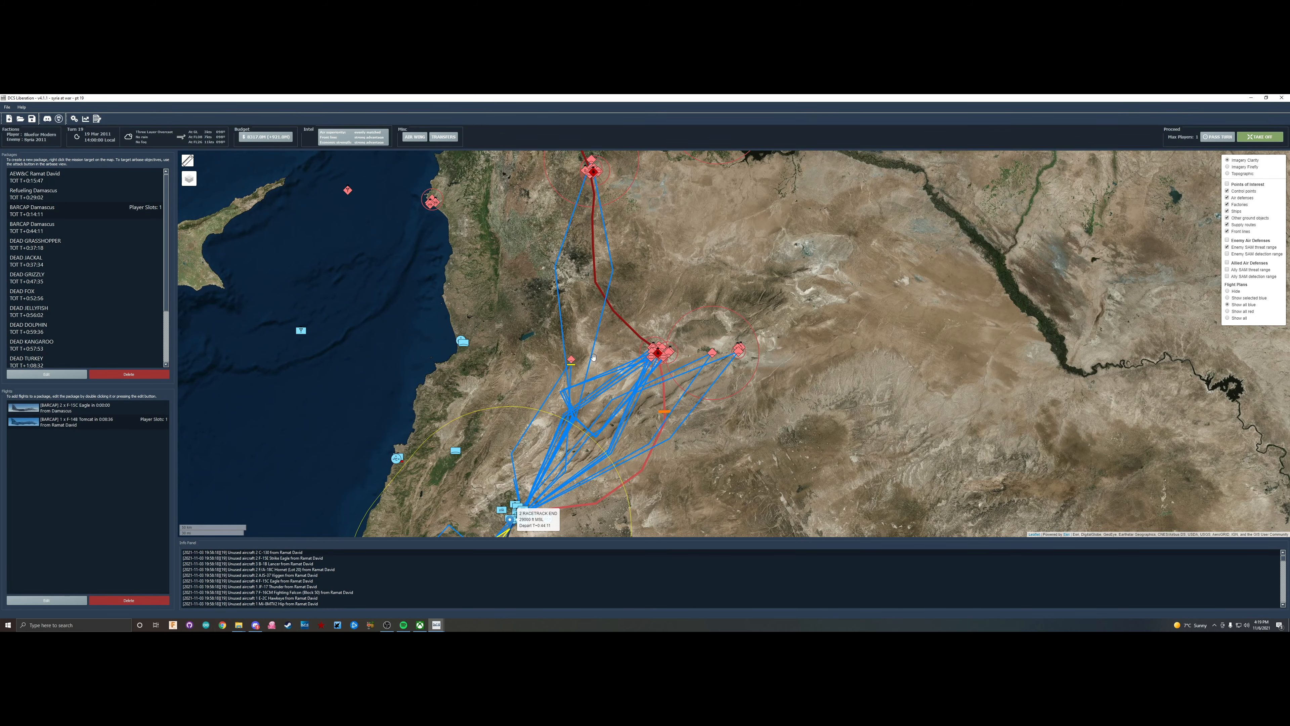
mouse_move(649, 372)
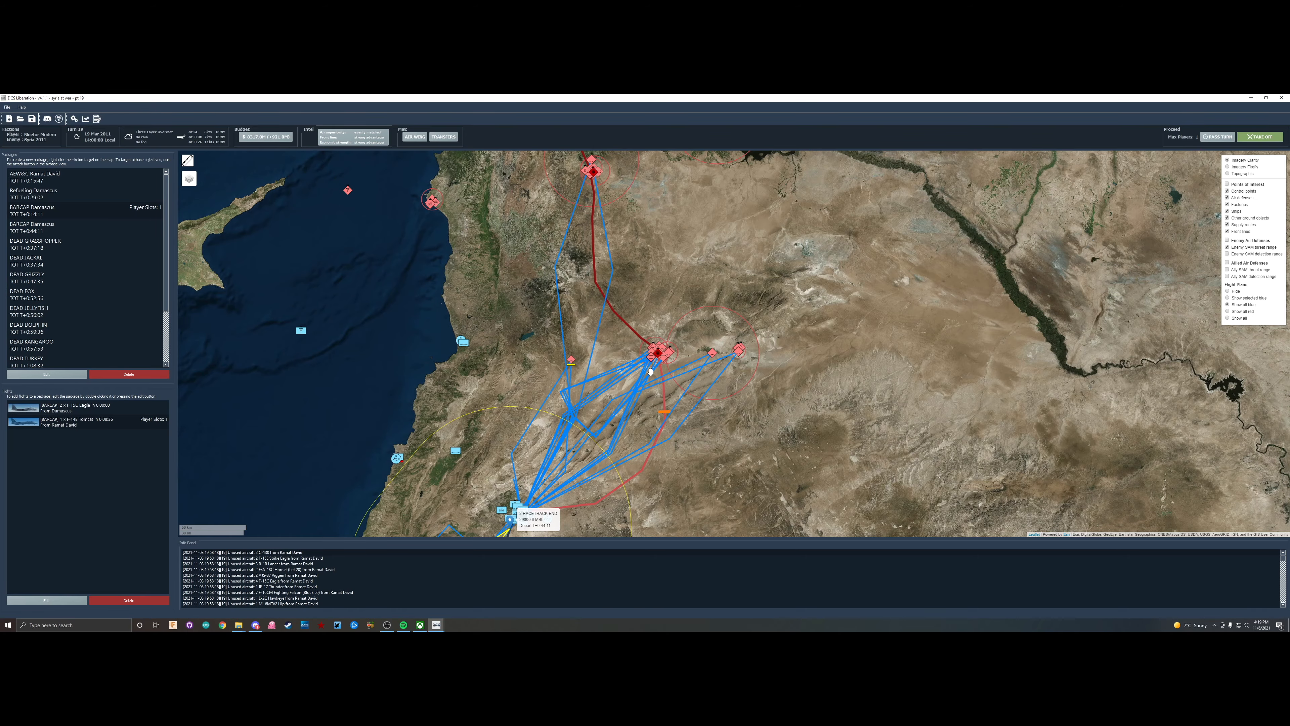
Launch the generated mission in DCS World via Take Off, loading into the F-14 cockpit
left_click(1262, 136)
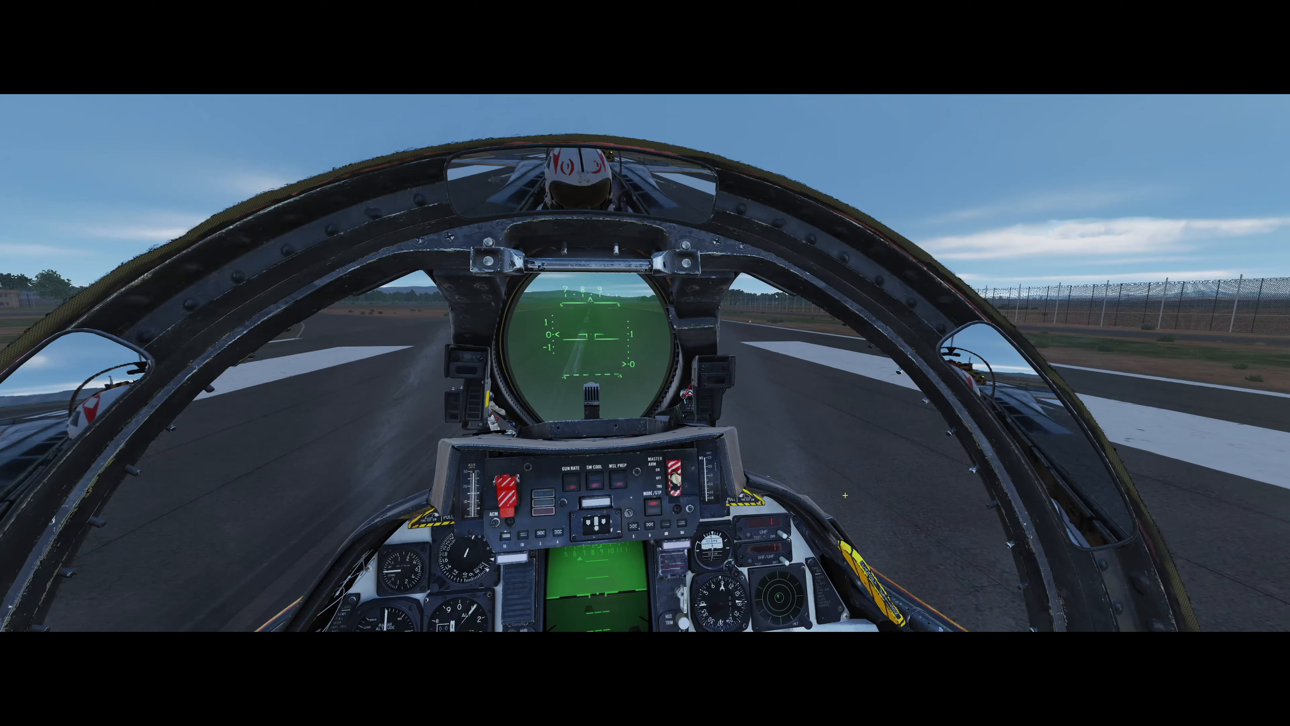
Pause the mission, search 'speed' in Control Options and bind Speed brake extend and retract to joystick buttons
key("Escape")
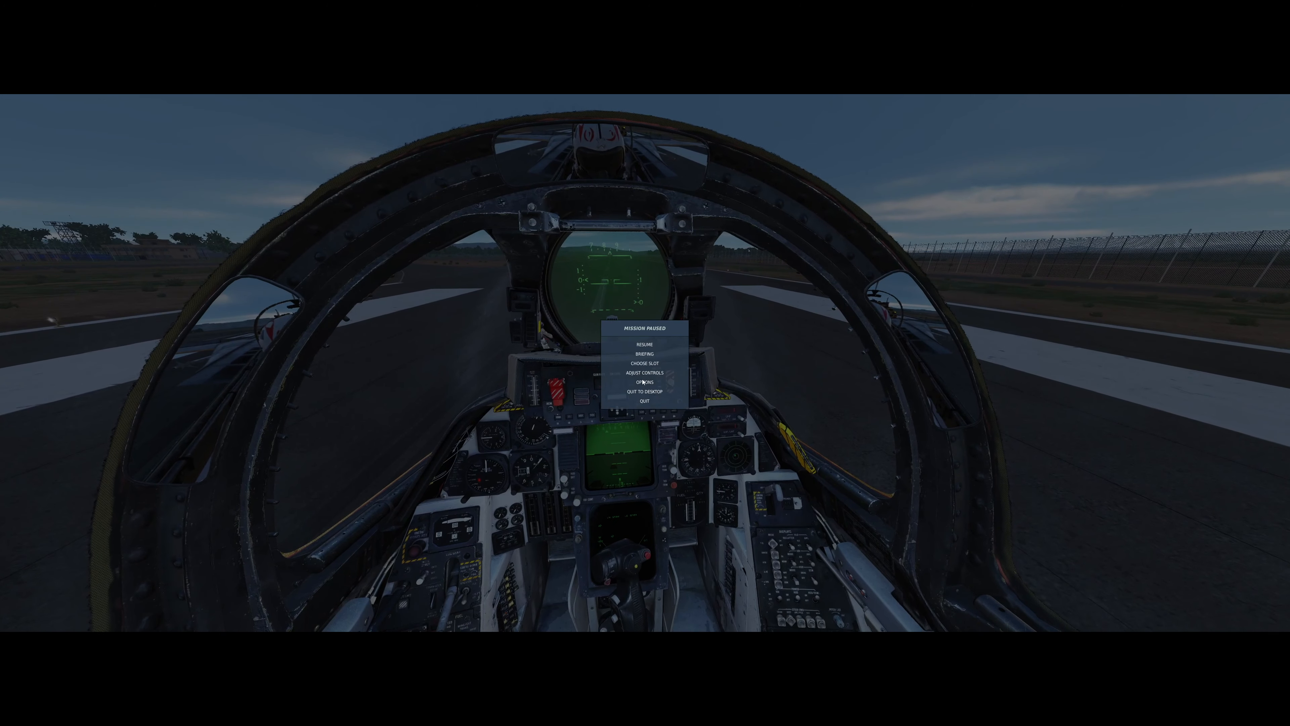
left_click(645, 373)
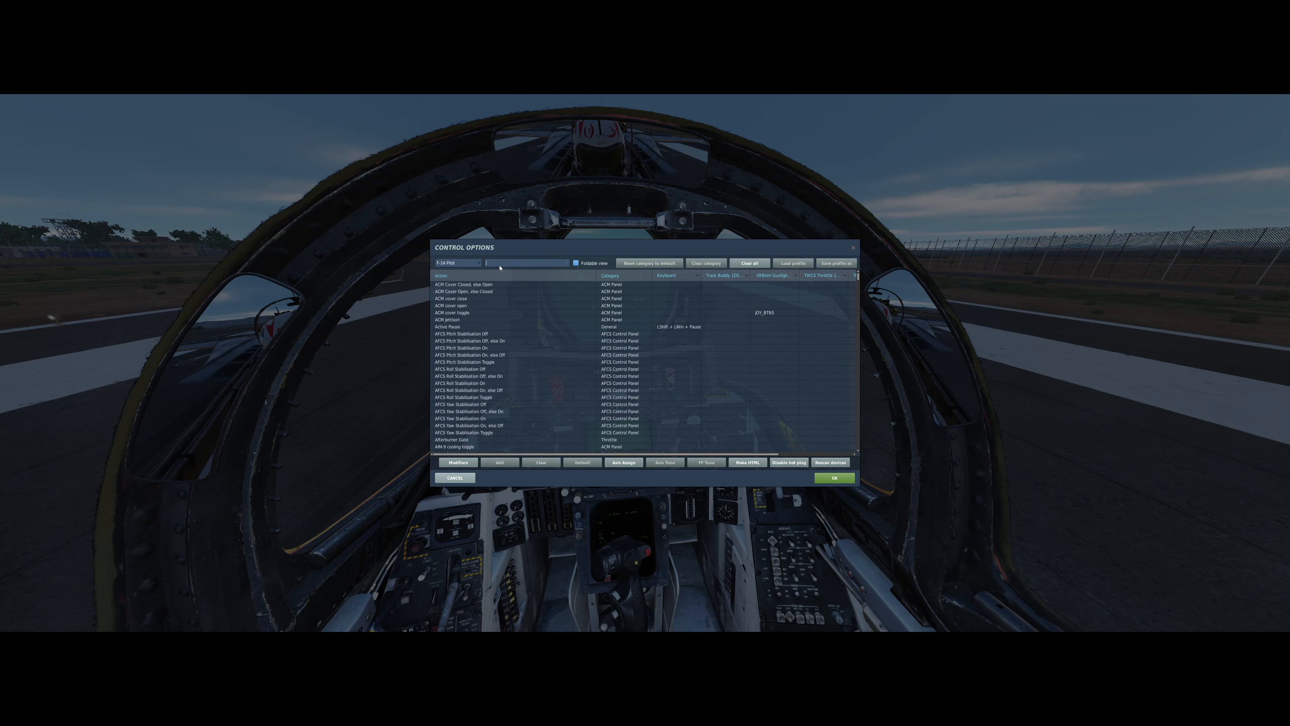
type("spd")
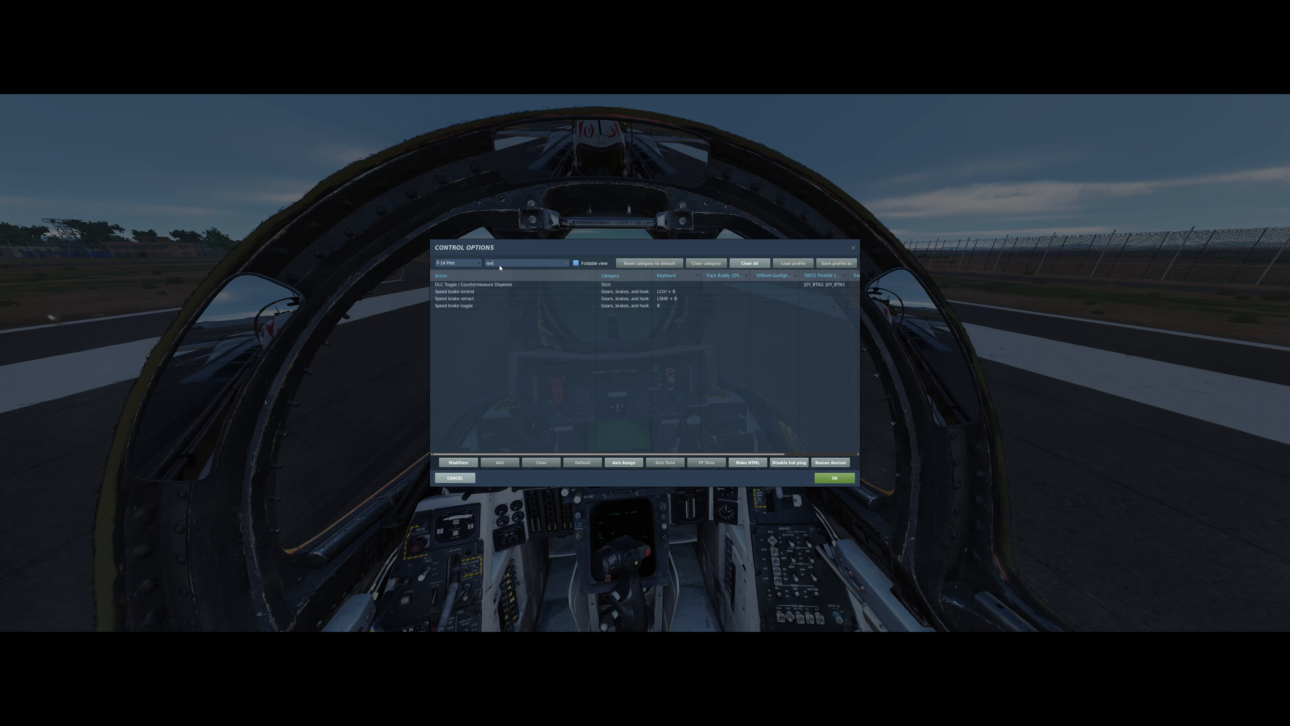
type("speed")
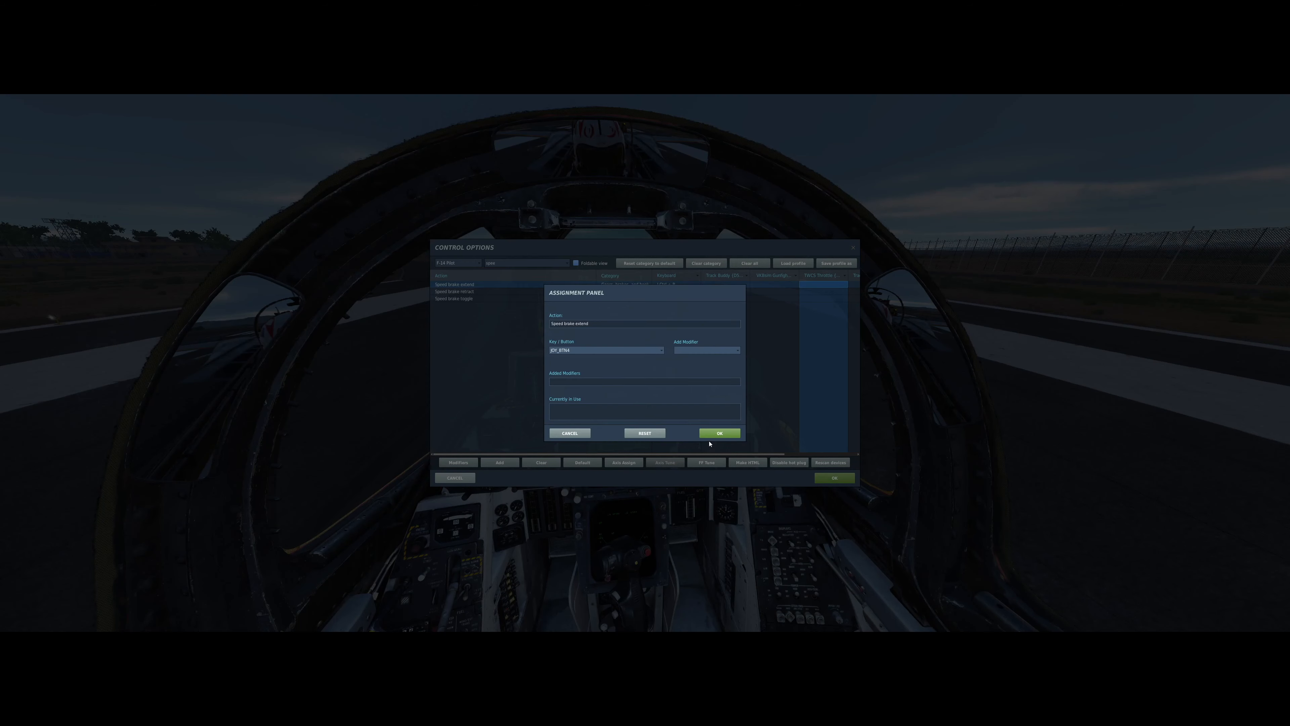
left_click(719, 433)
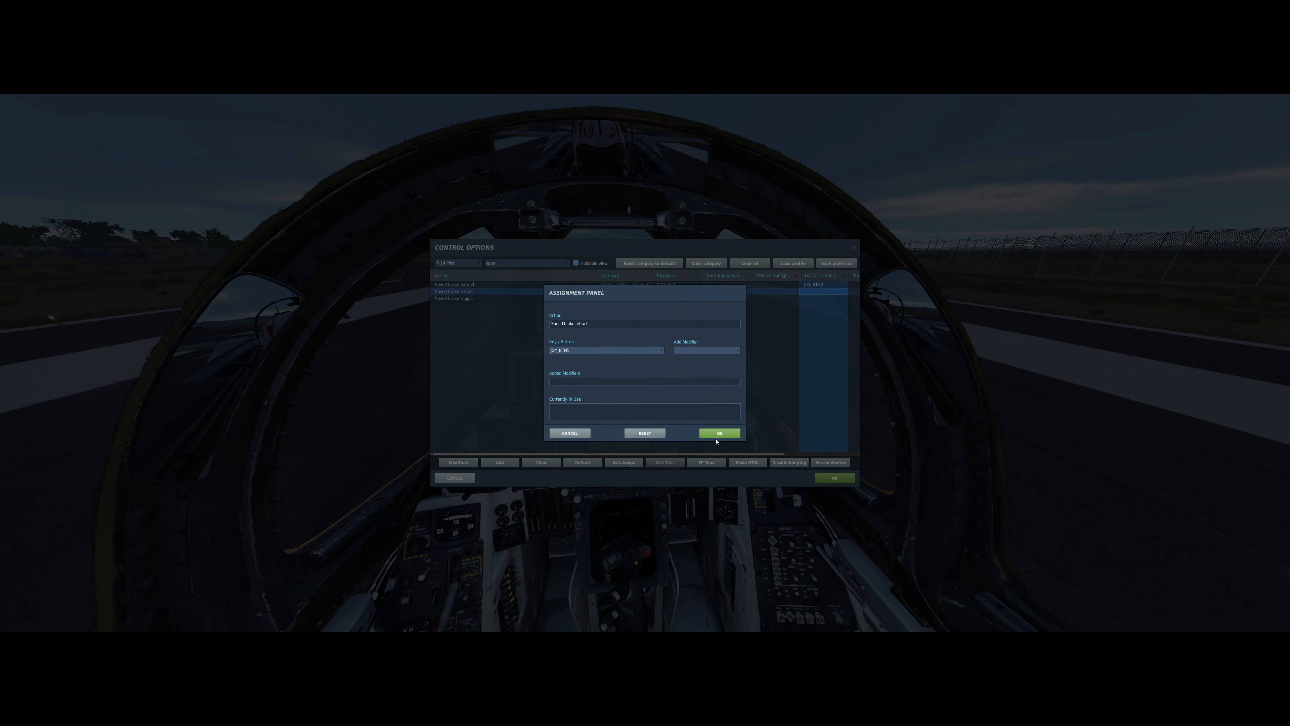
left_click(718, 432)
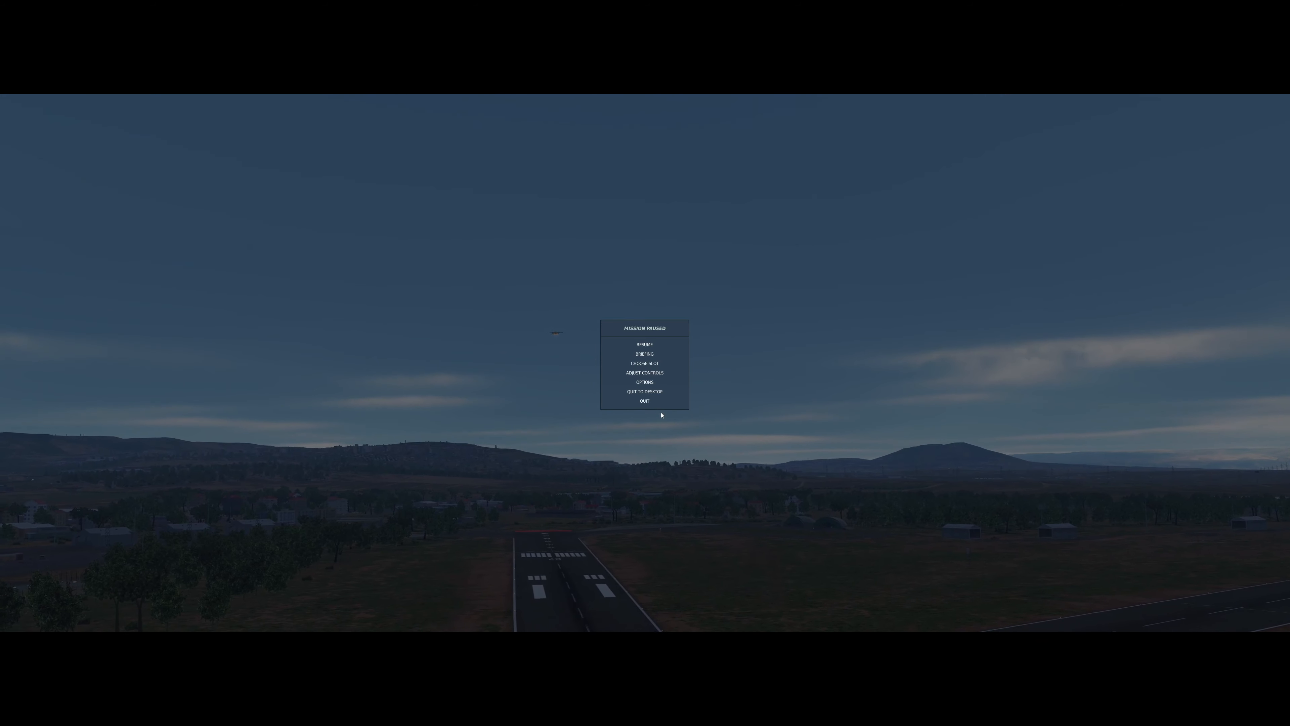
Resume the mission from the Mission Paused menu
left_click(644, 344)
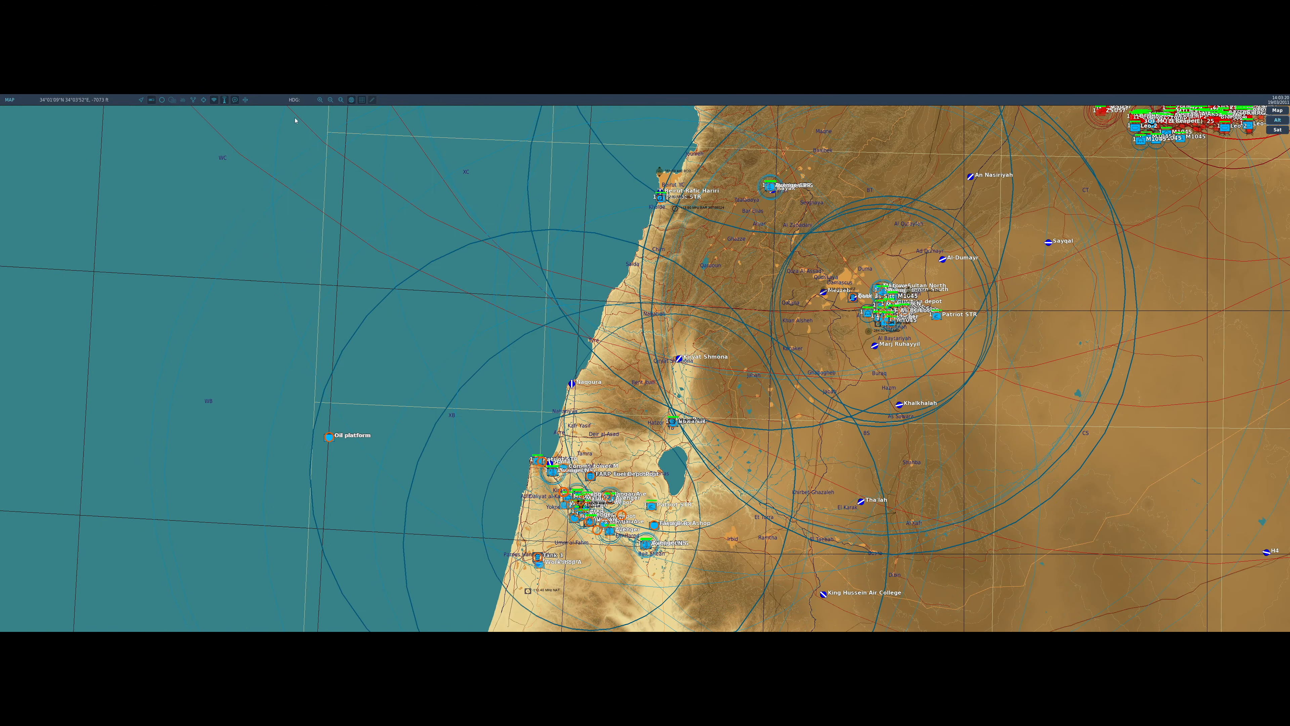
Pan the F10 theatre map across the coastal region with its airbases and threat rings
left_click_drag(593, 506, 768, 286)
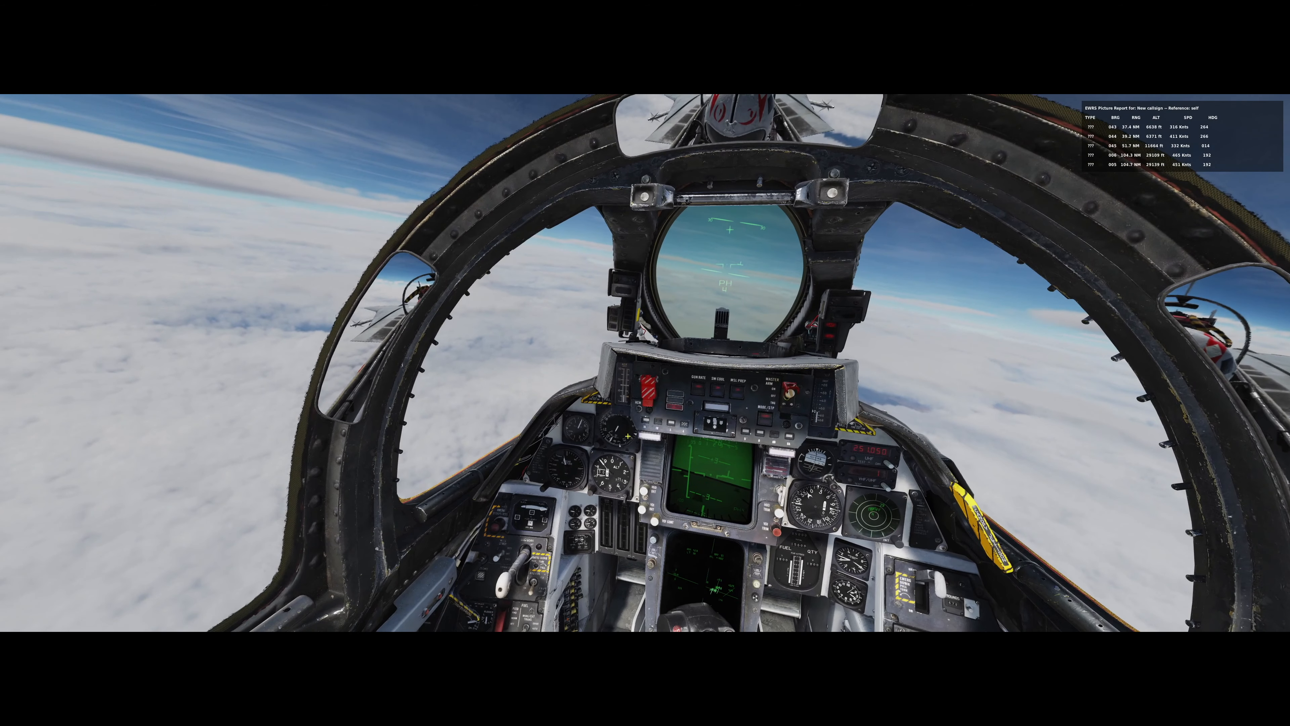
Switch to the F2 external view of the Tomcat cruising above the clouds
key("F2")
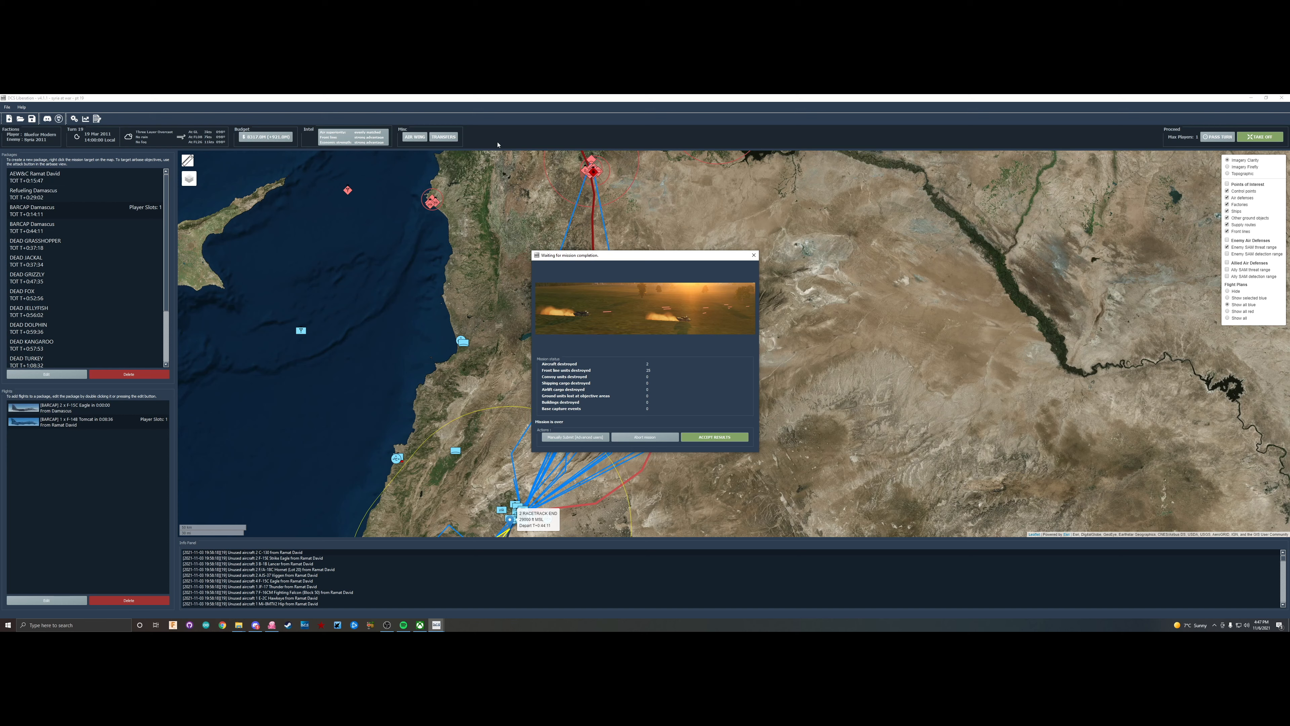
mouse_move(563, 315)
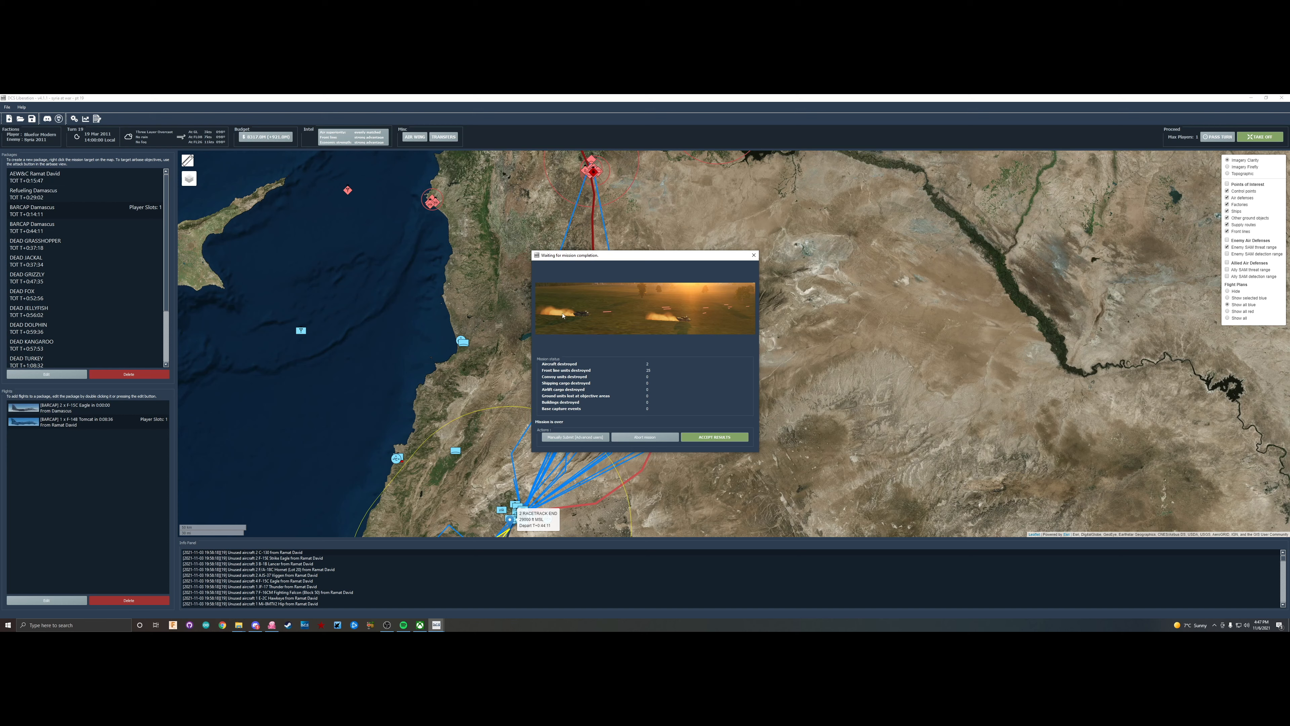
mouse_move(640, 362)
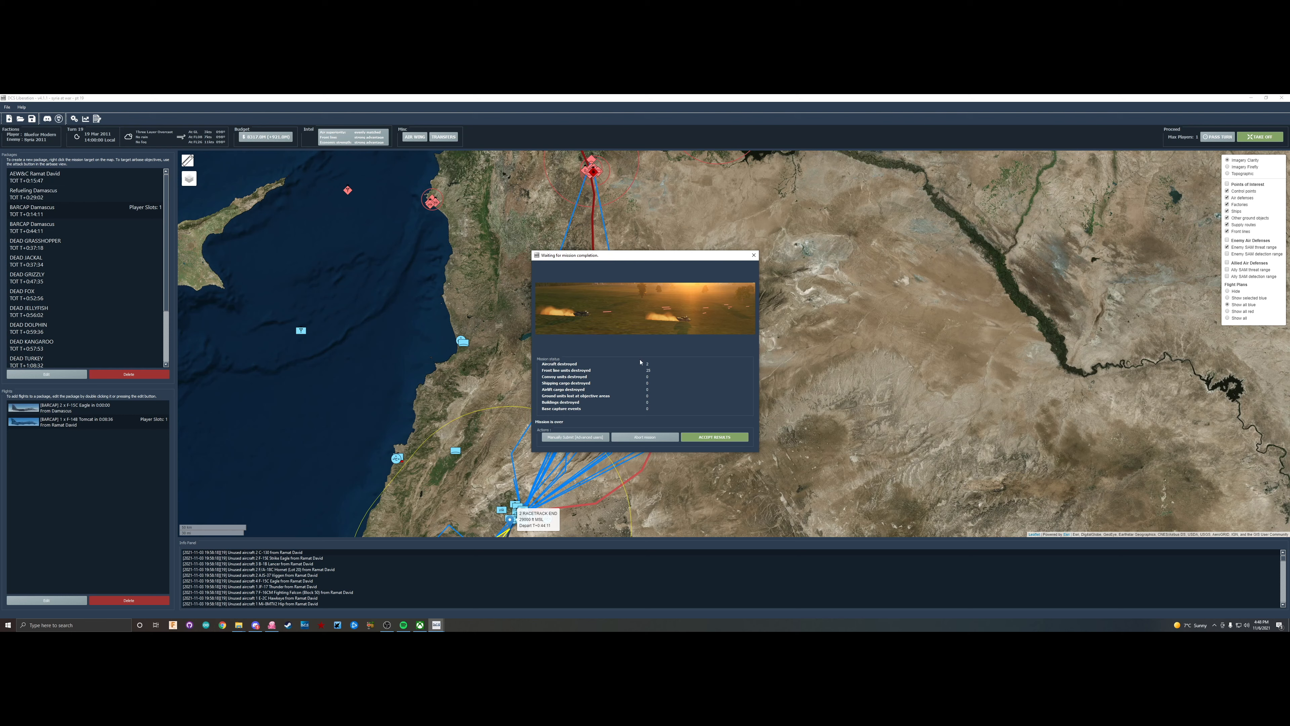
mouse_move(625, 354)
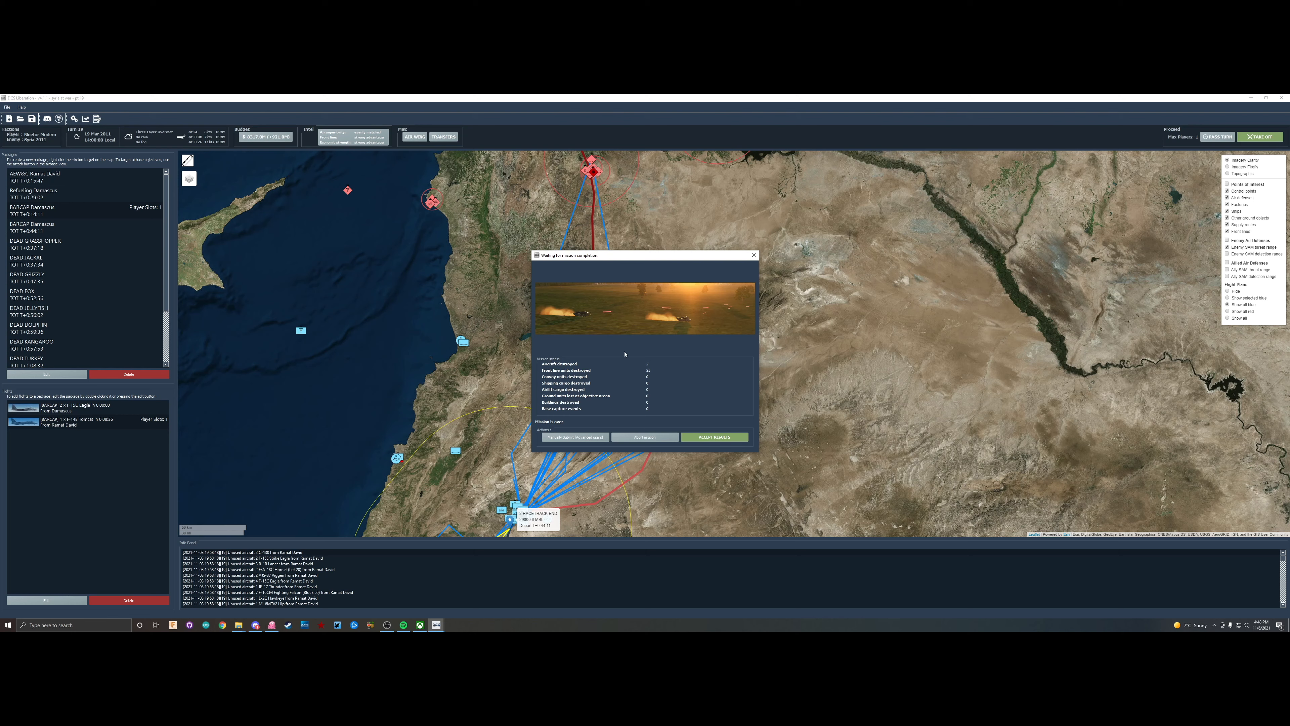
mouse_move(685, 355)
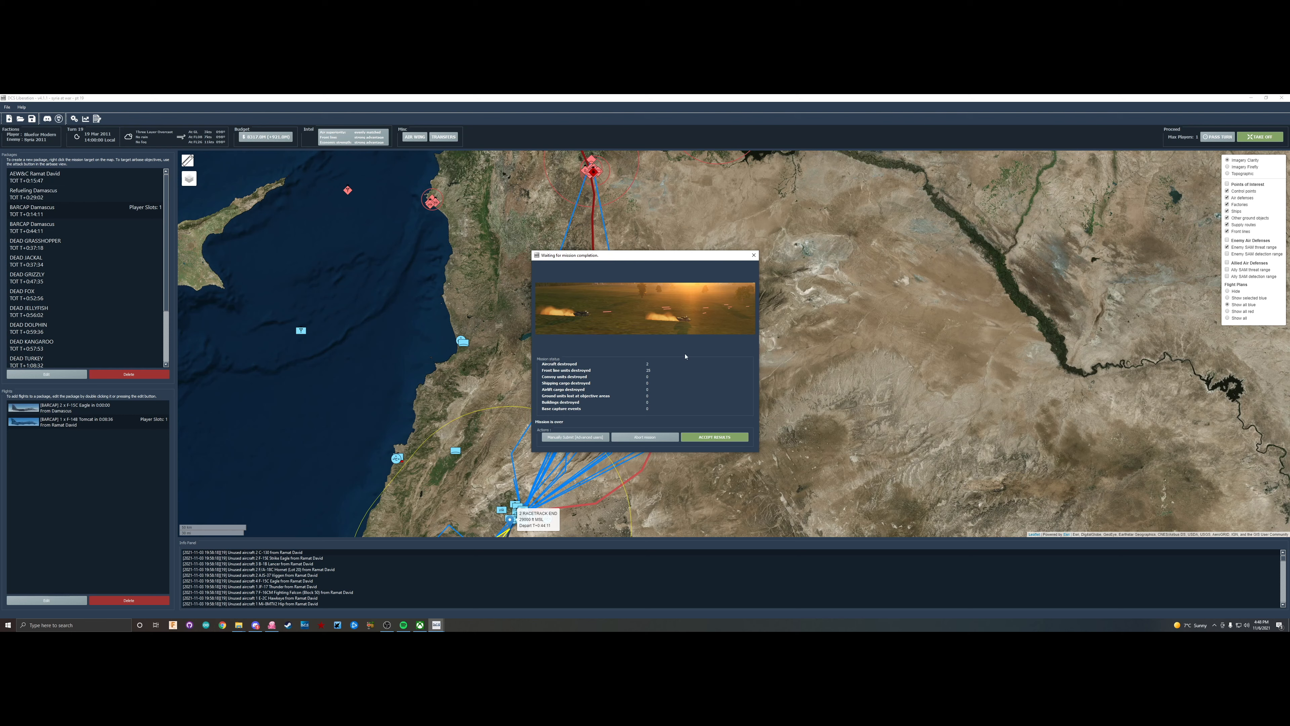
mouse_move(605, 358)
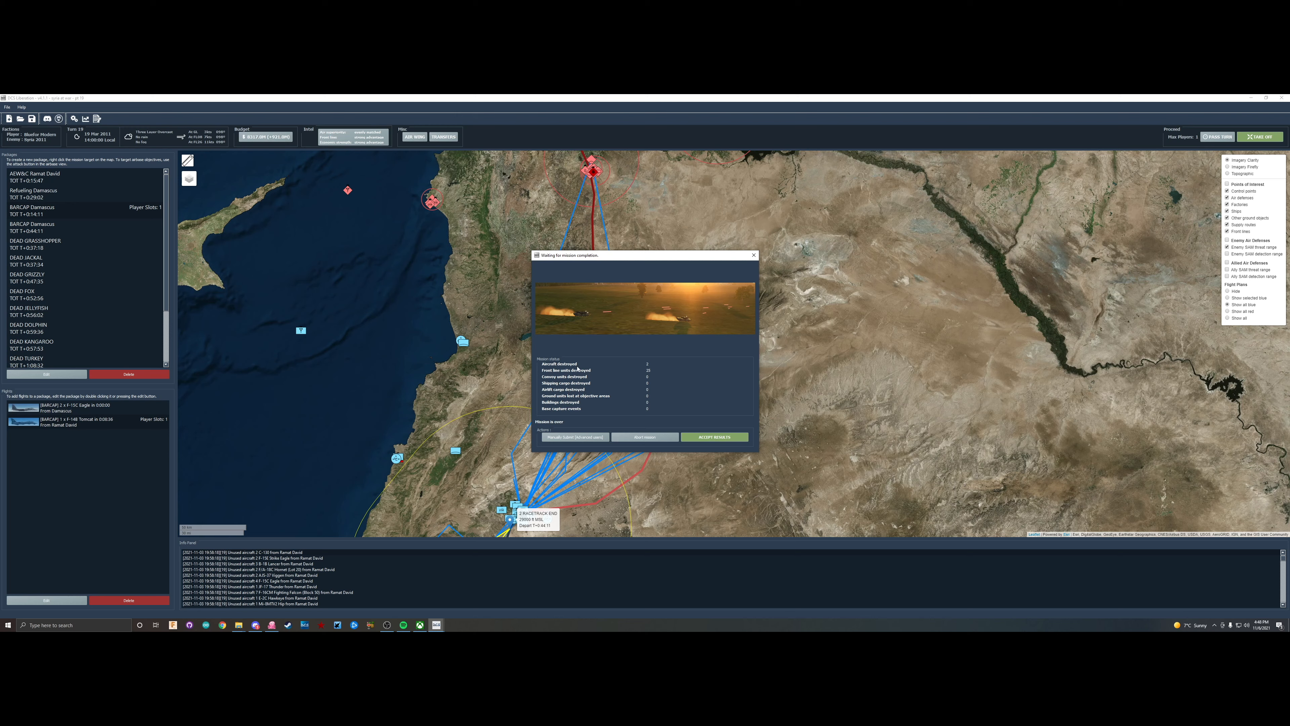
mouse_move(594, 349)
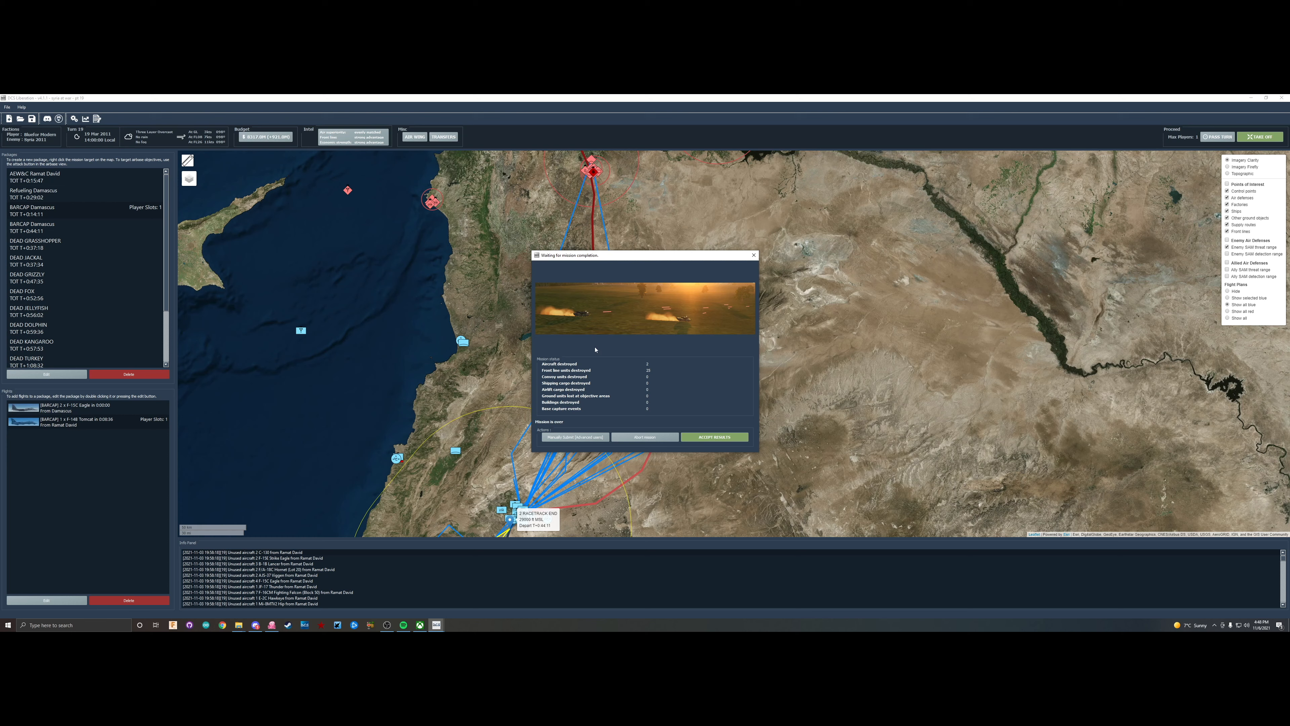
mouse_move(639, 386)
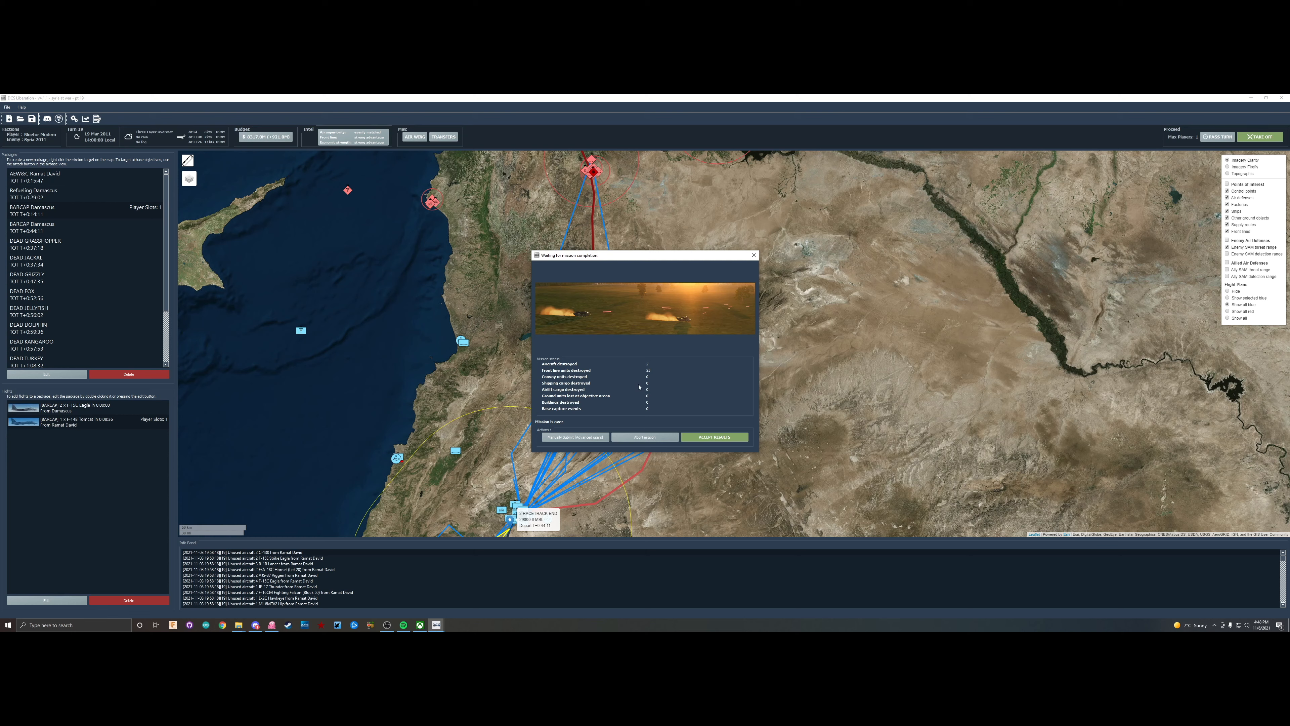
mouse_move(520, 319)
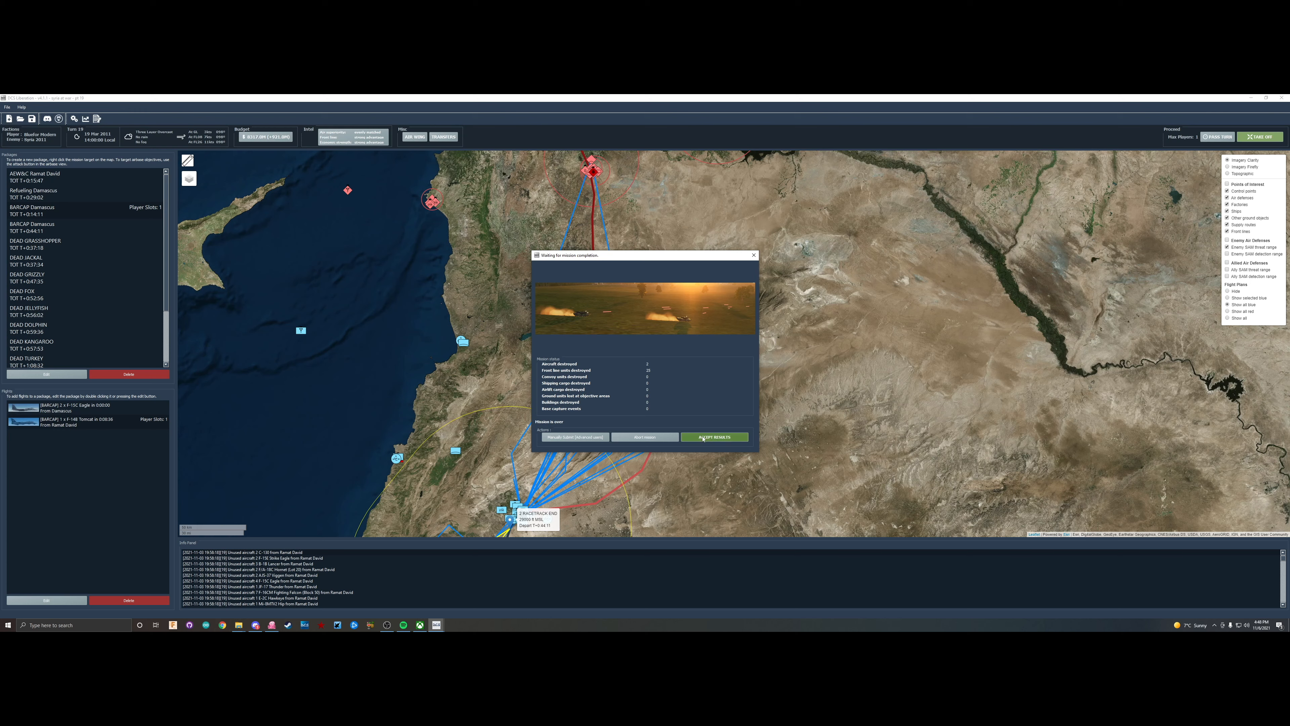
Accept the mission results in the 'Waiting for mission completion' dialog
left_click(713, 436)
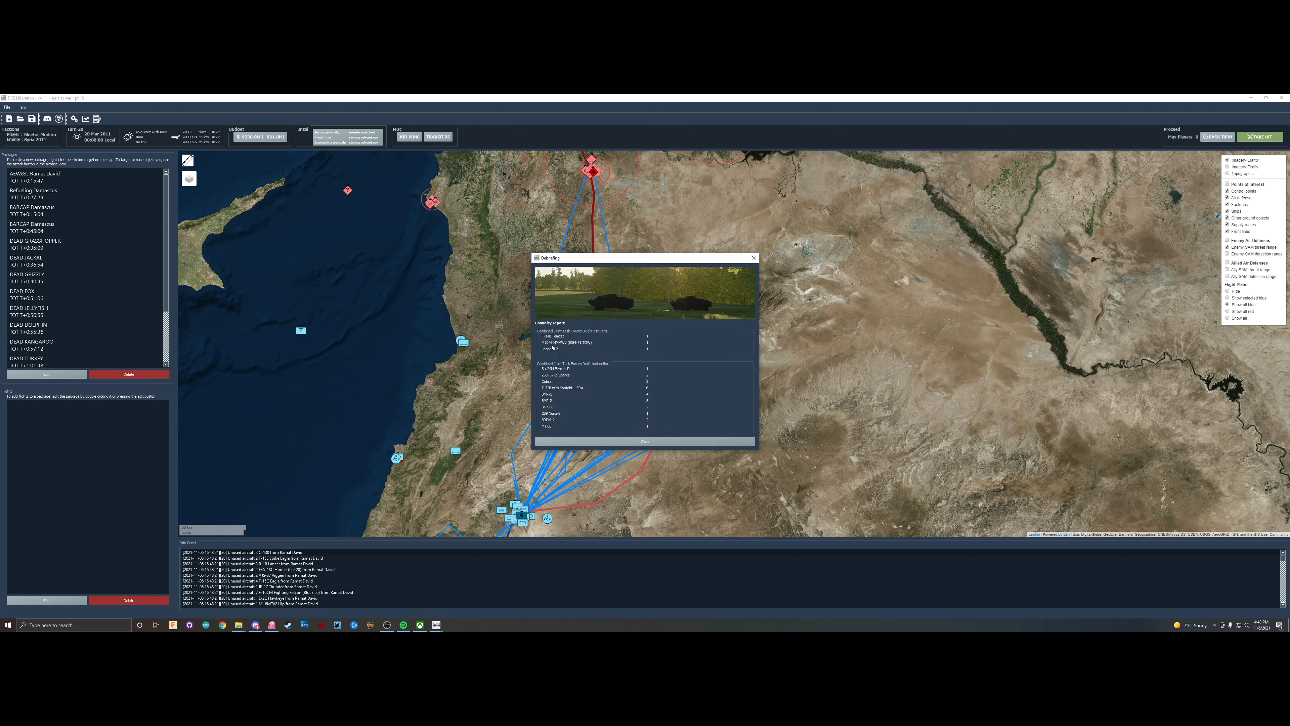
mouse_move(557, 411)
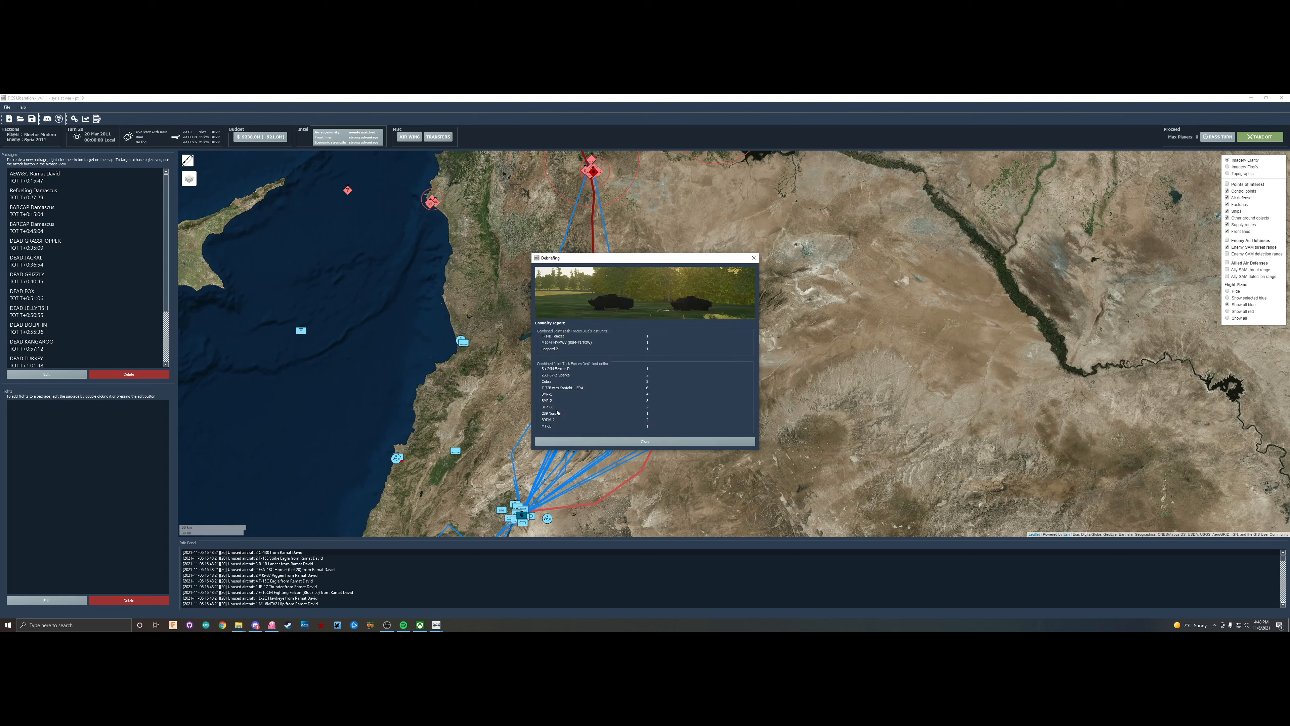
Dismiss the casualty report with Okay
left_click(645, 441)
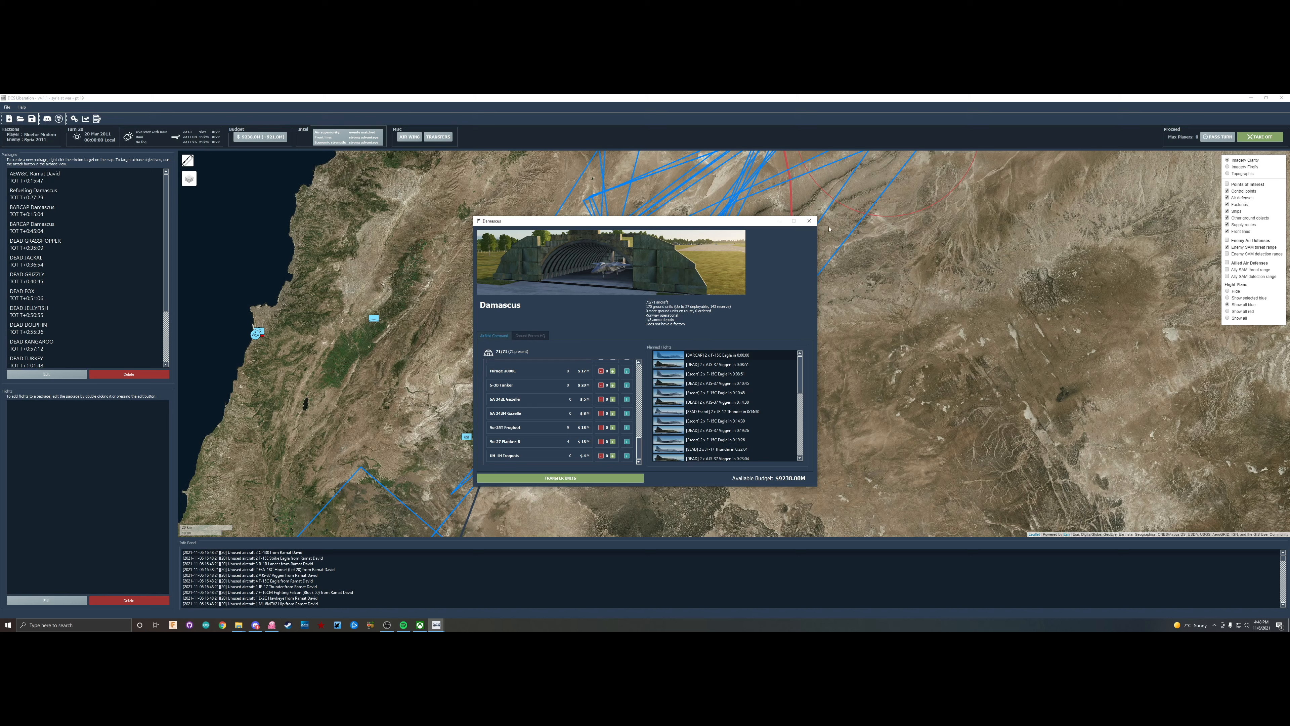
Switch from Damascus to Ramat David, buy Tomcats and other aircraft leaving $9074.00M, and close the window
left_click(807, 221)
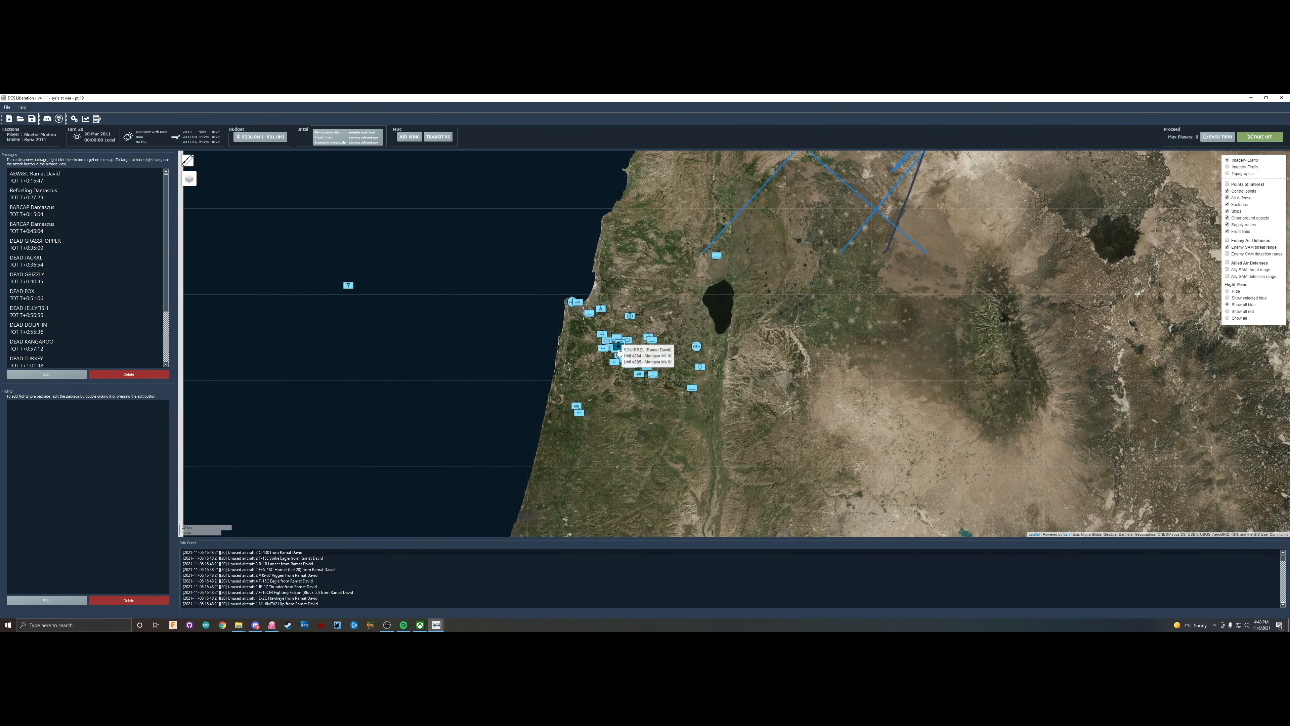
left_click(613, 349)
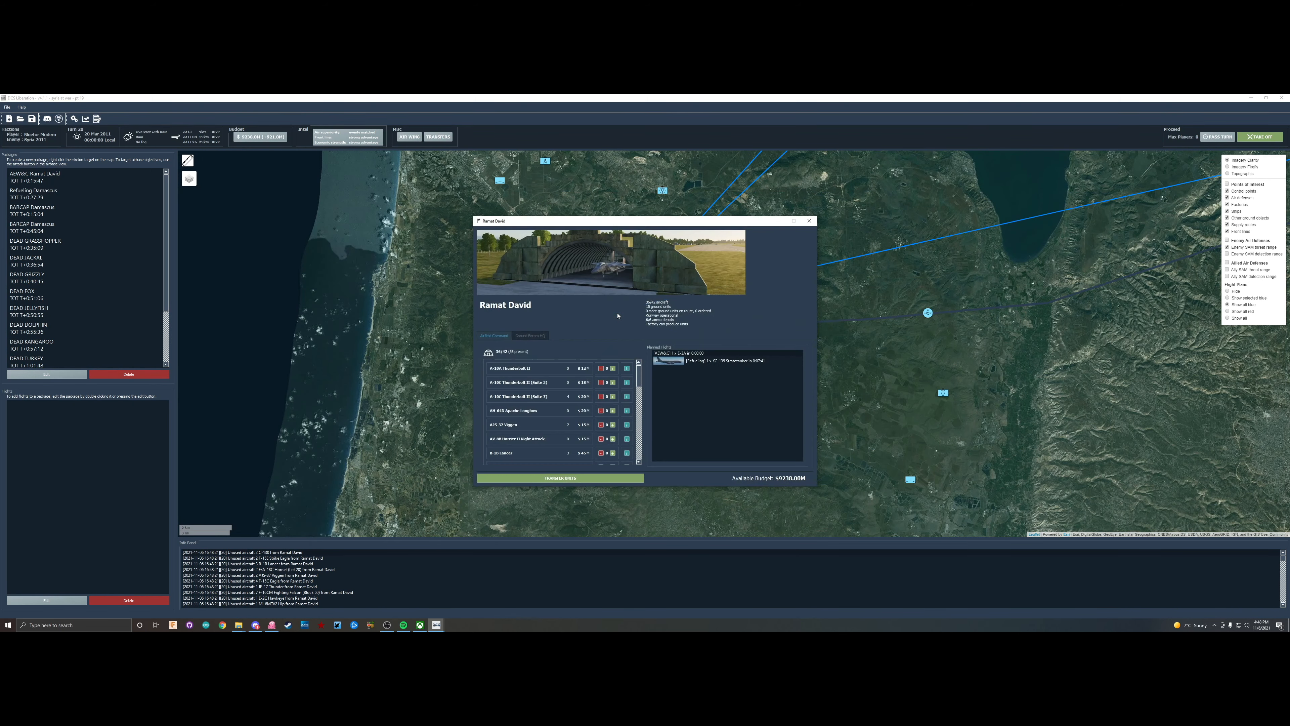
scroll("down", 3)
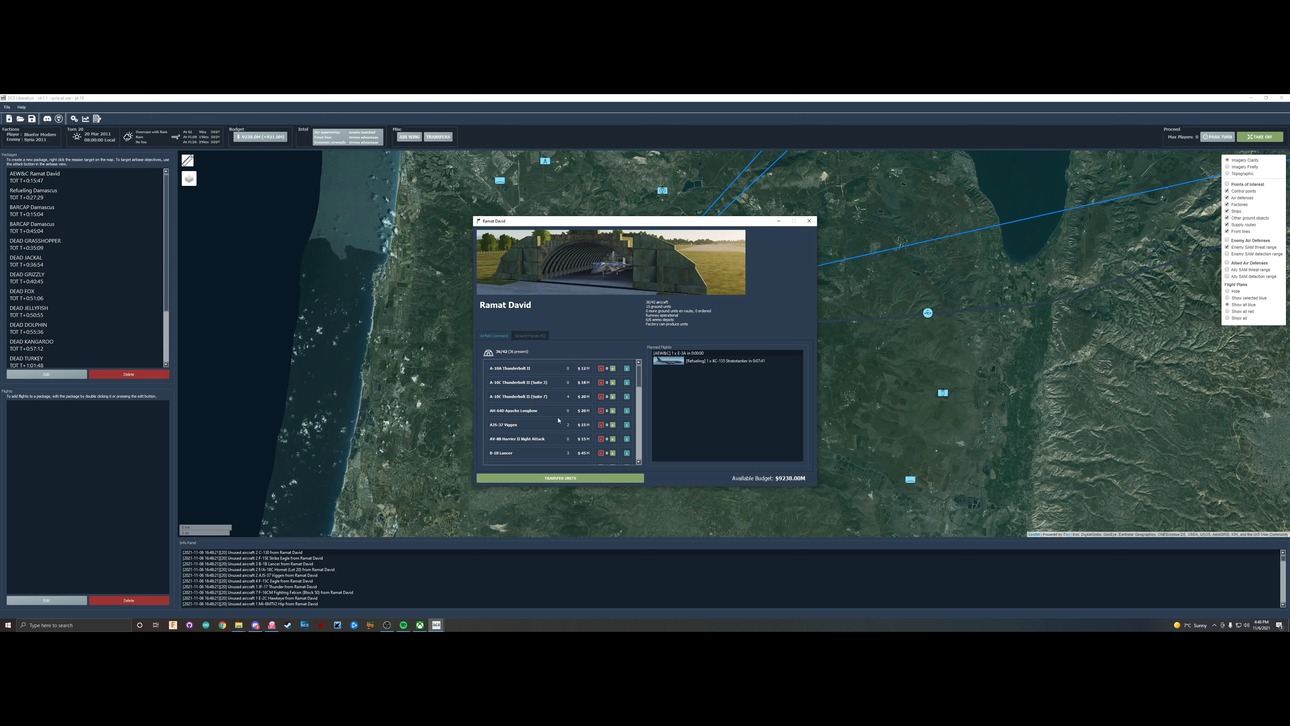
scroll("down", 3)
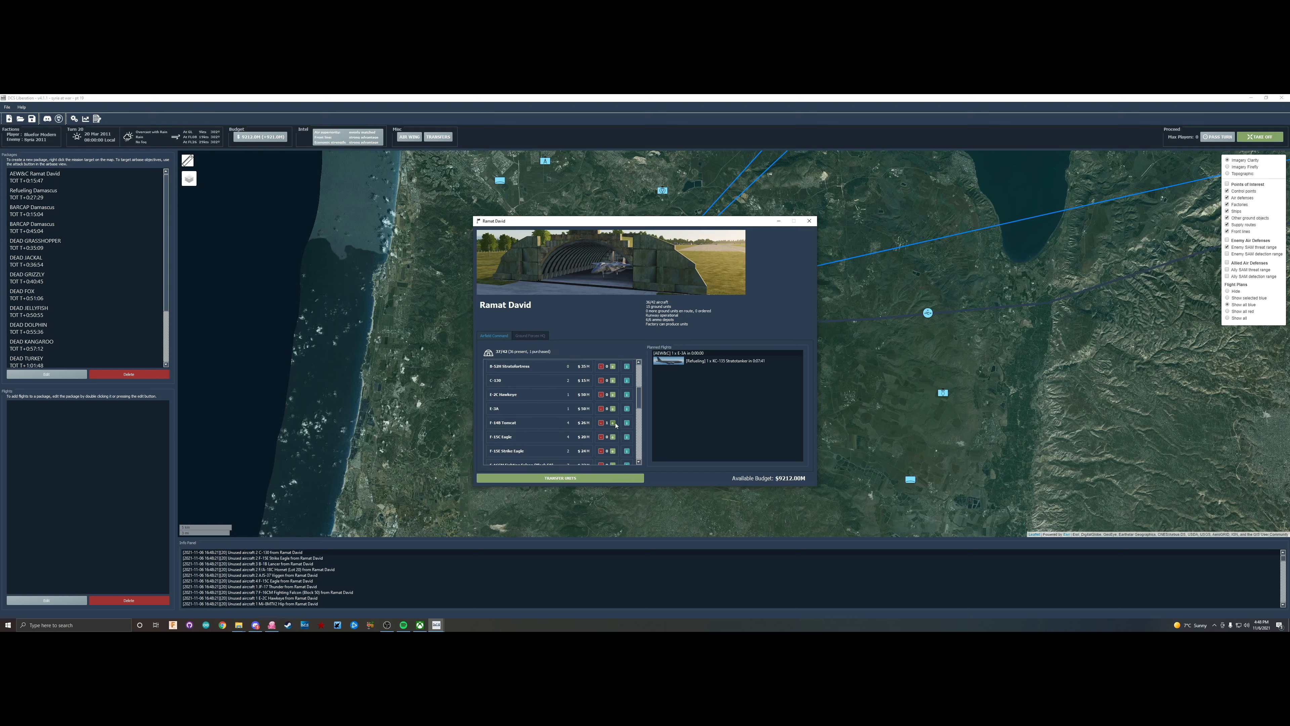
mouse_move(790, 269)
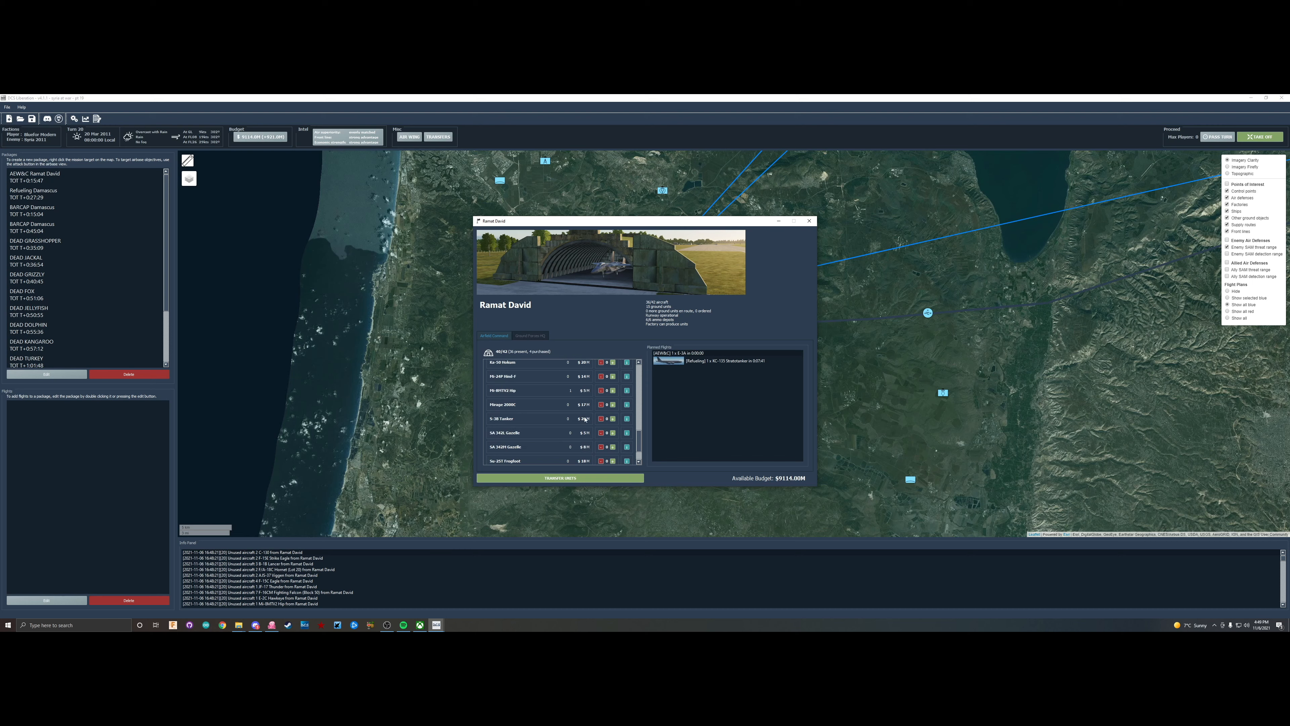
scroll("down", 3)
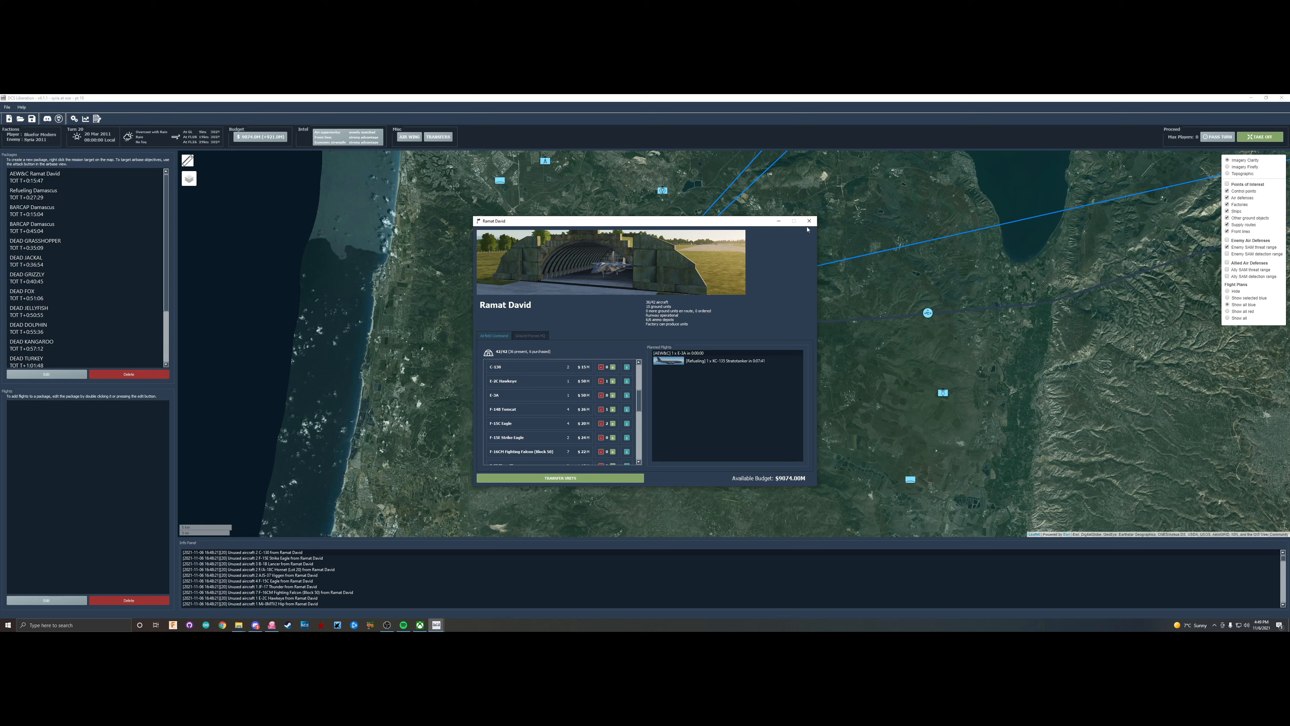
left_click(807, 221)
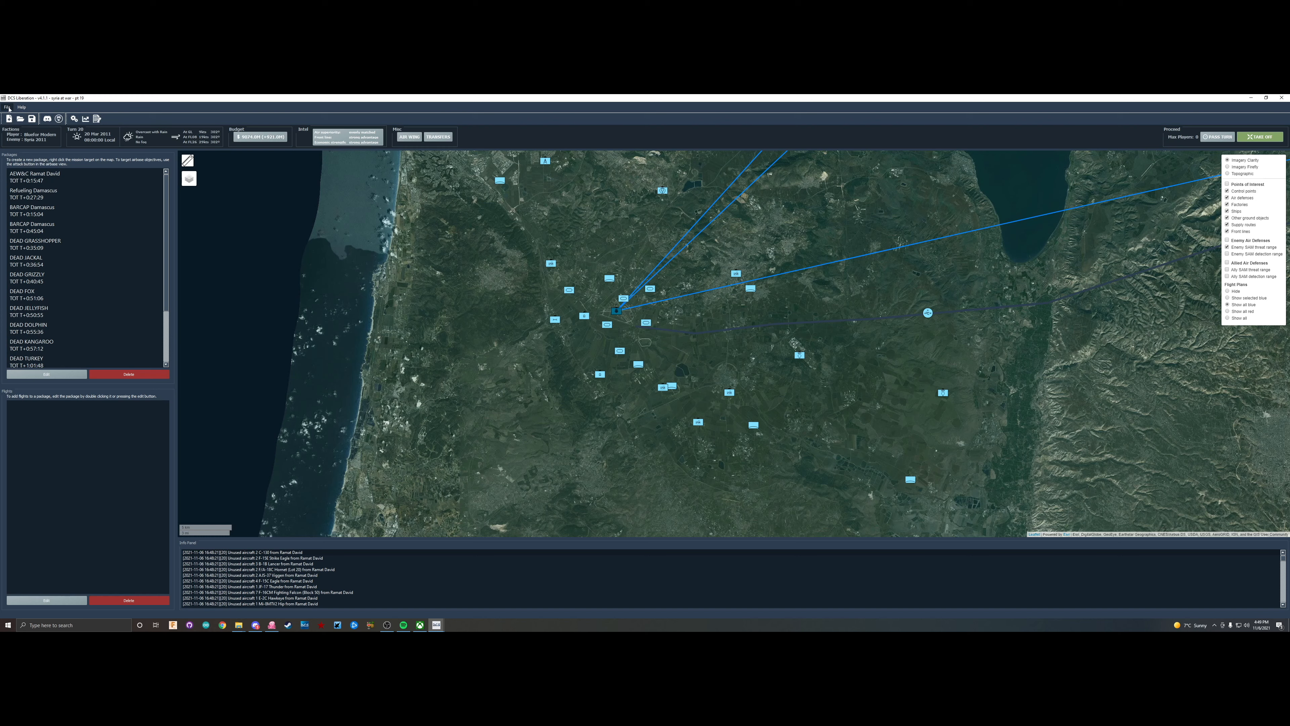